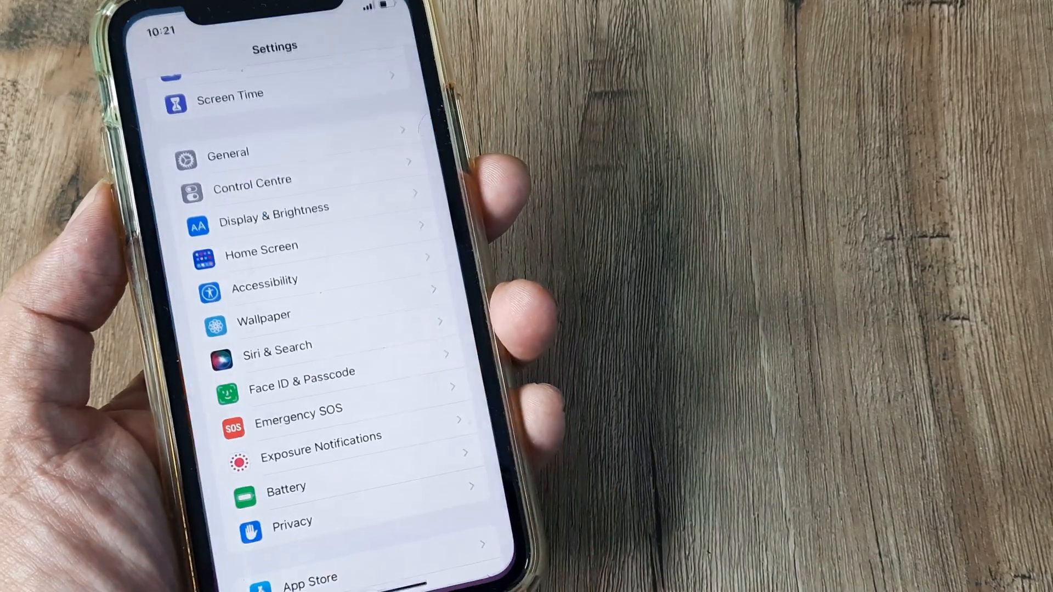
# Scroll down in Settings to open the Home Screen page.
pyautogui.scroll(-3)
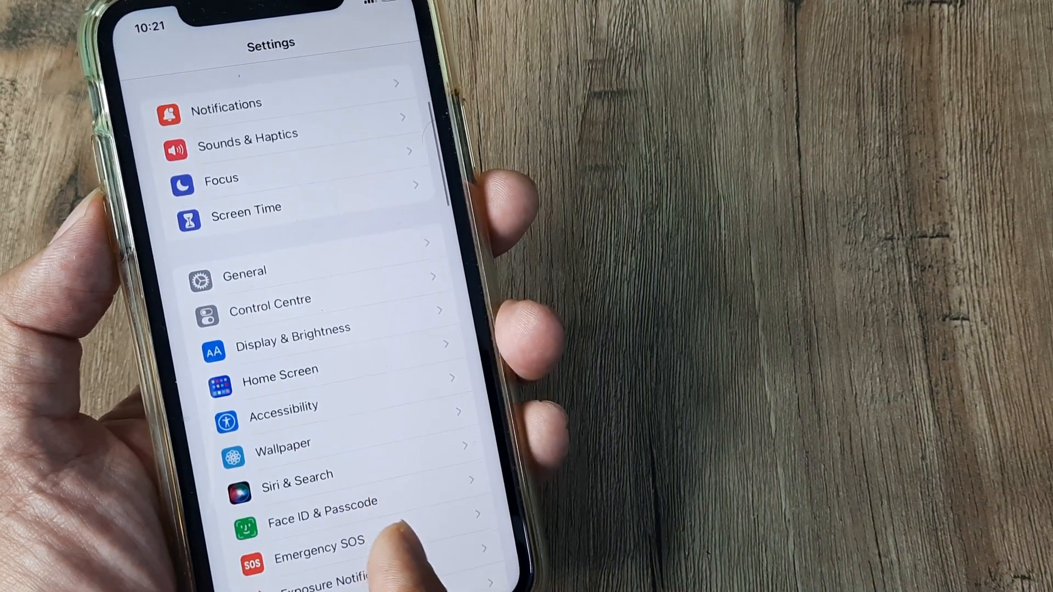
pyautogui.click(280, 371)
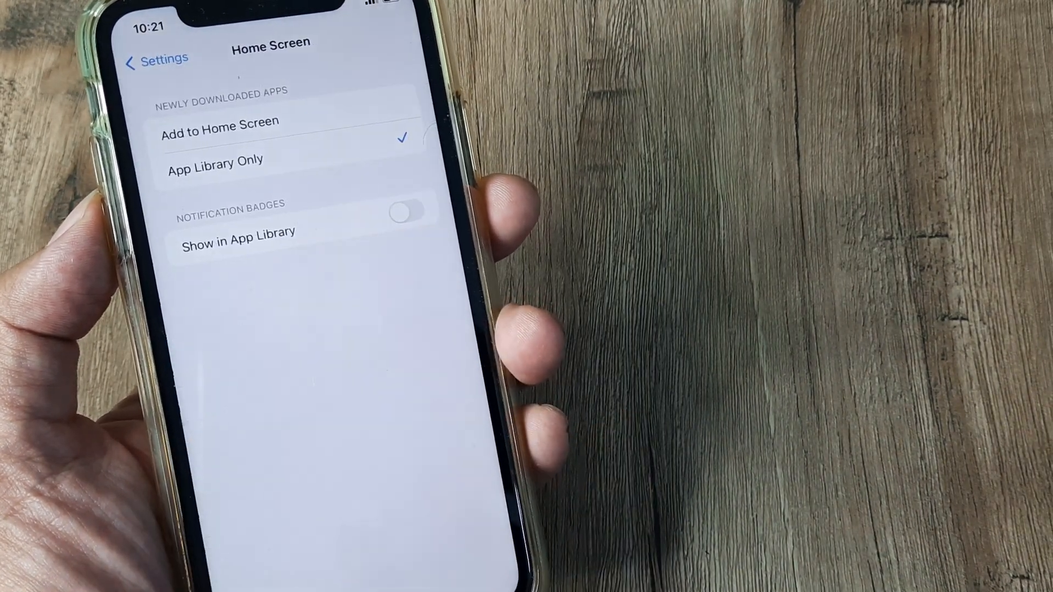